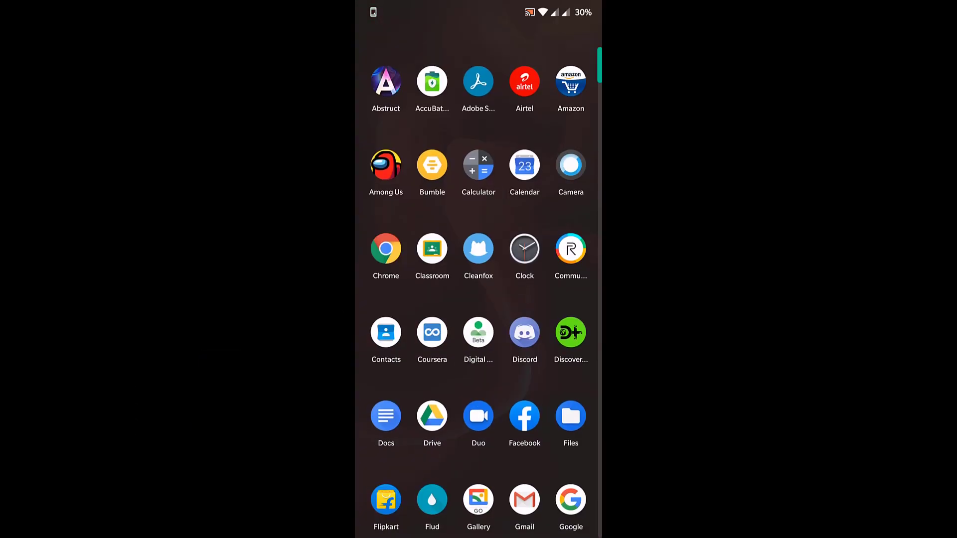
- Launch Magisk Manager, browse its Settings, and return to the home status page
scroll("down", 3)
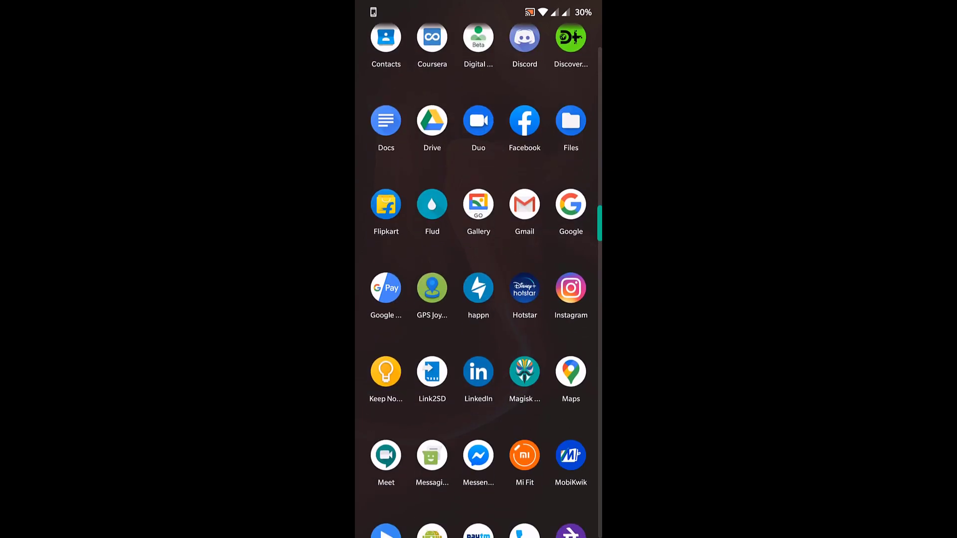
left_click(524, 371)
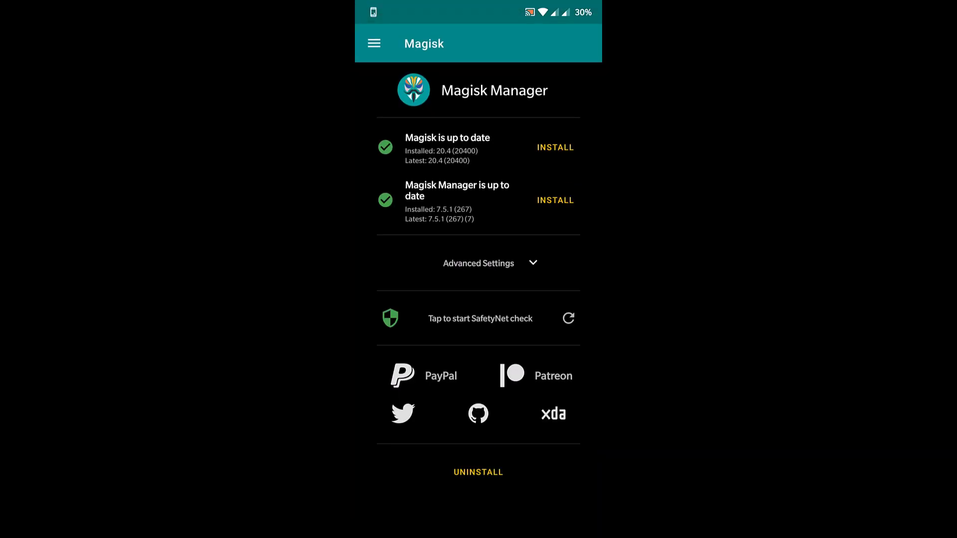
left_click(373, 42)
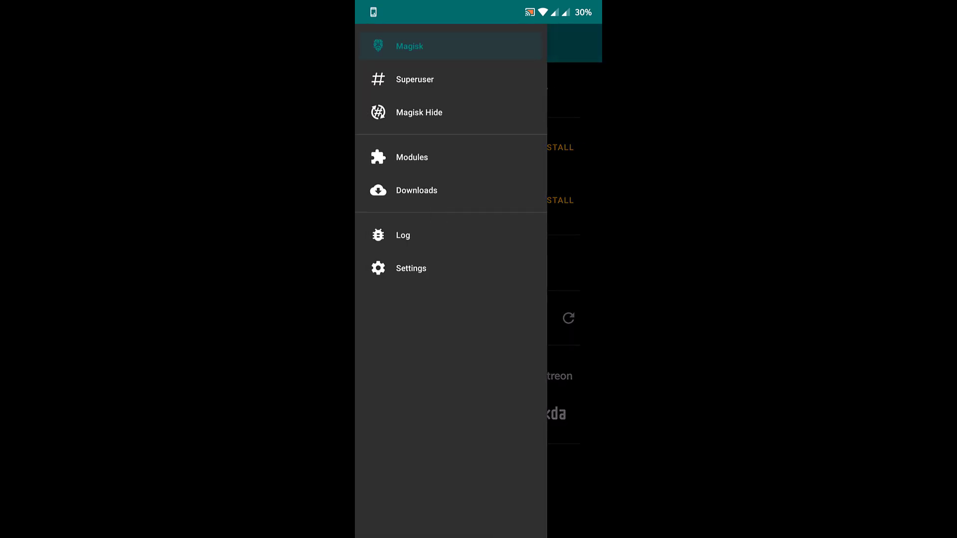
left_click(410, 268)
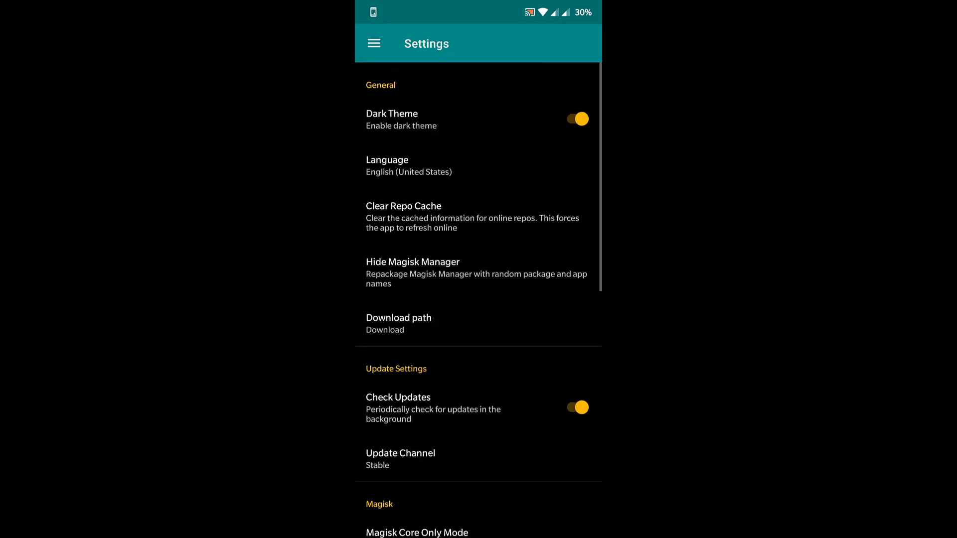
scroll("down", 3)
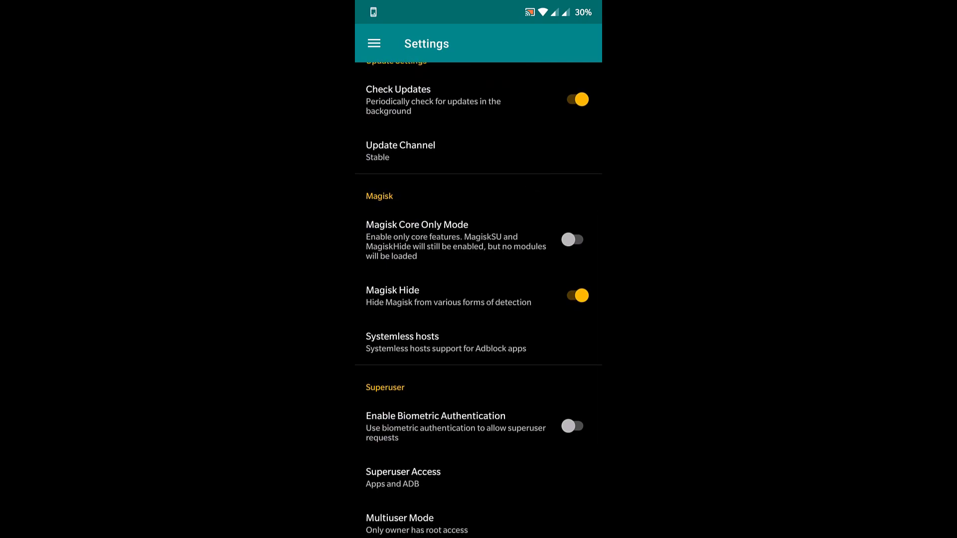
left_click(374, 43)
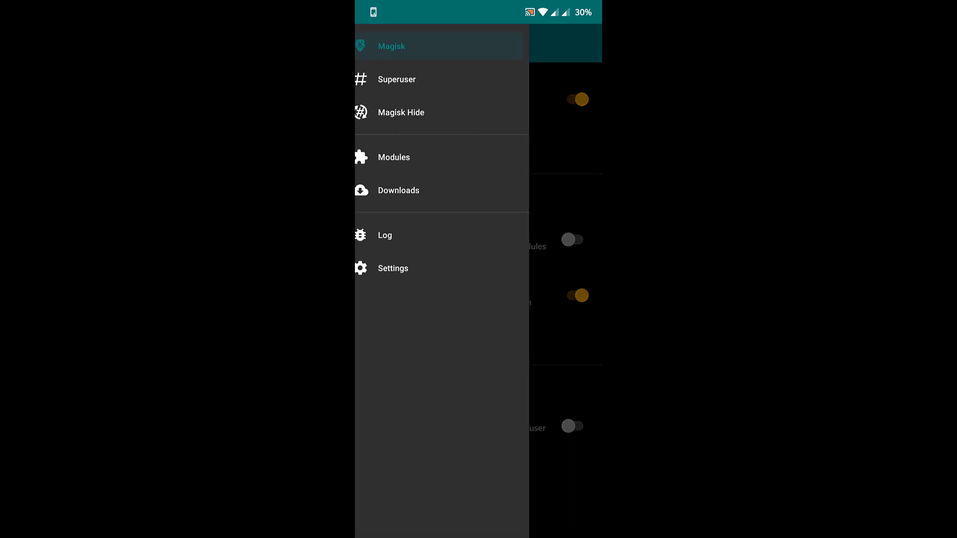
left_click(390, 46)
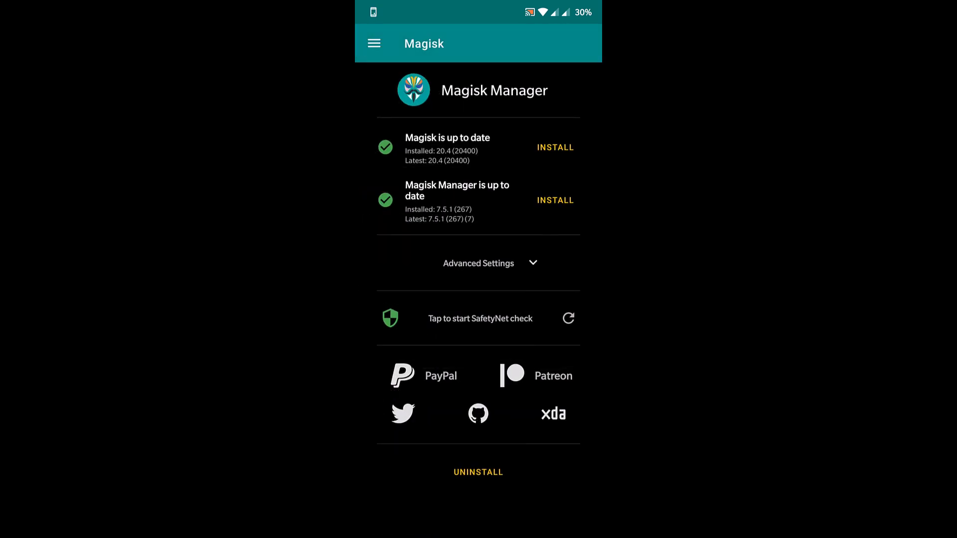
- Run the SafetyNet check, which reports basicIntegrity true but ctsProfile false
left_click(479, 318)
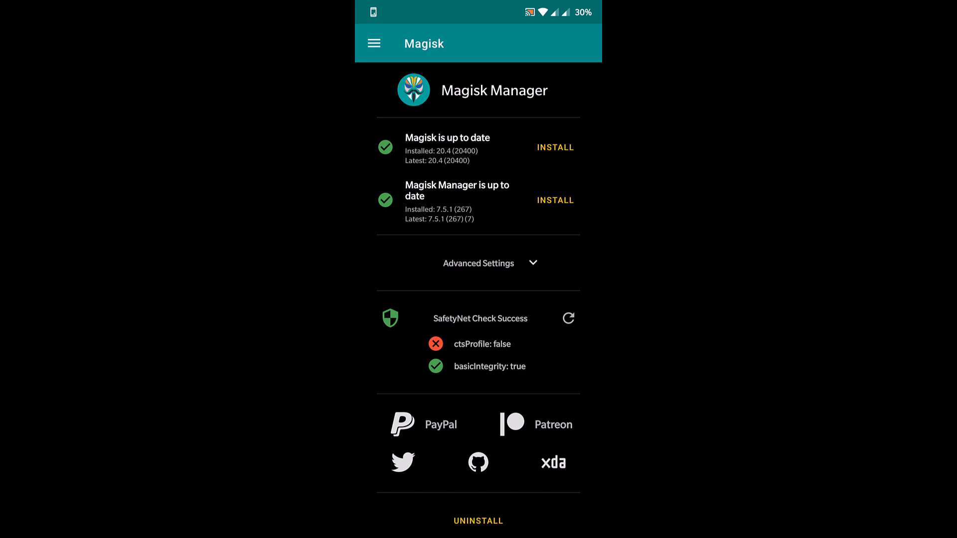
left_click(374, 42)
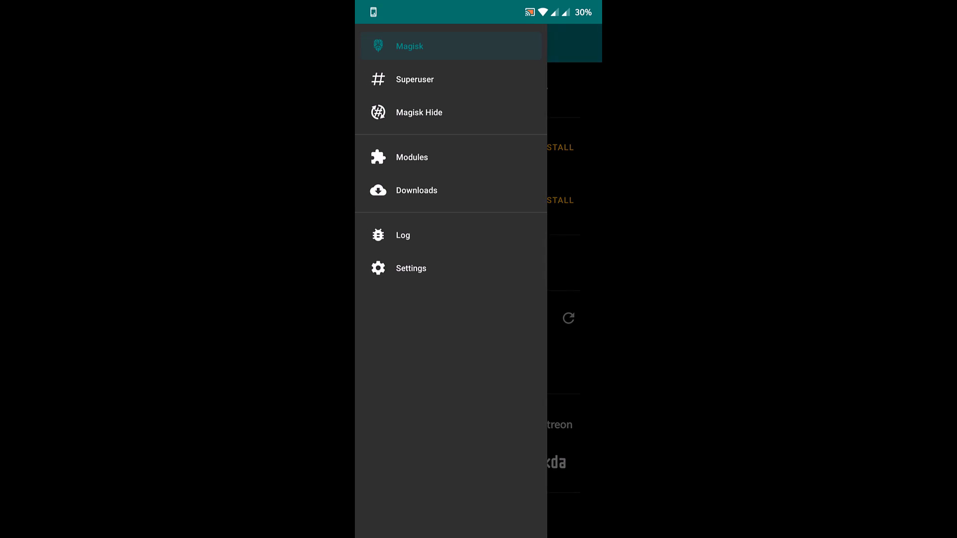
- Search Downloads for 'props' and install the MagiskHide Props Config module
left_click(416, 189)
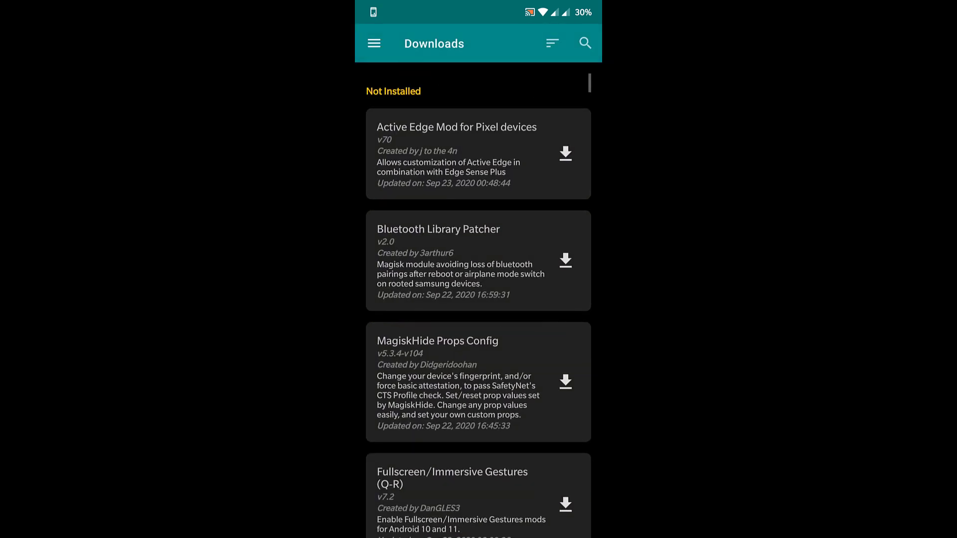
left_click(584, 42)
type("props")
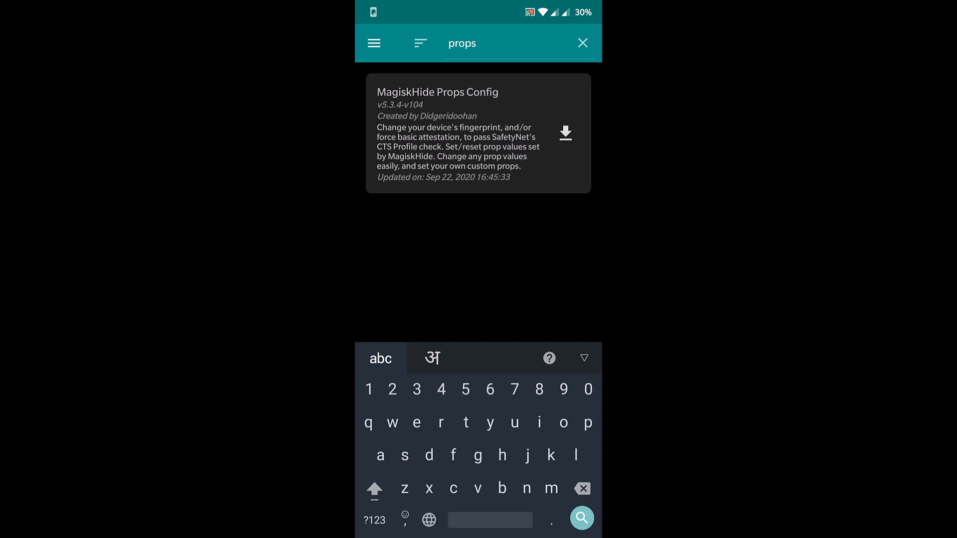
left_click(564, 133)
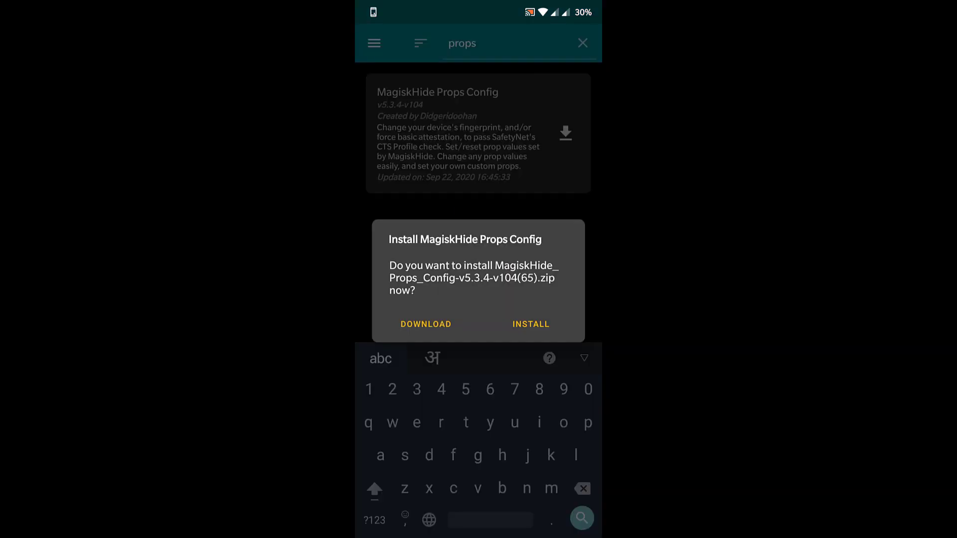
left_click(425, 324)
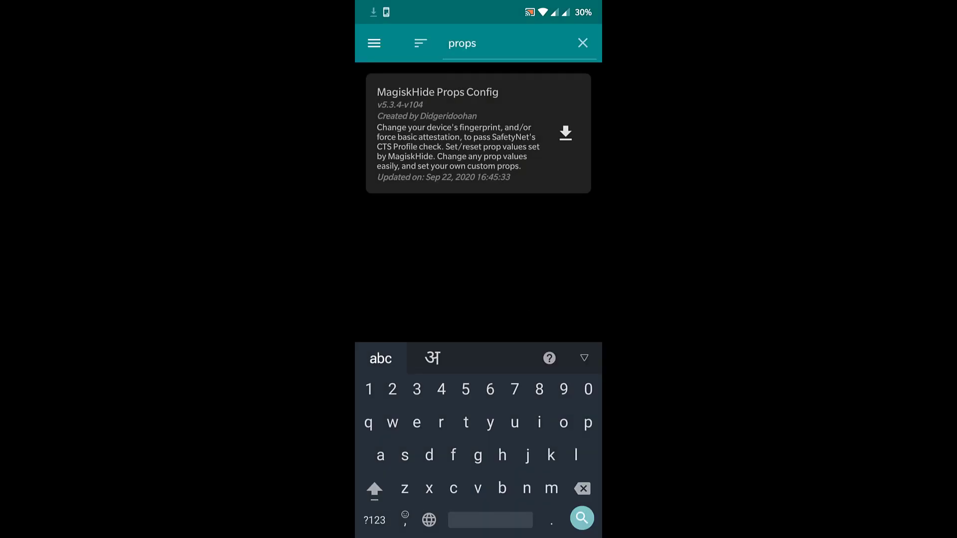
left_click(565, 133)
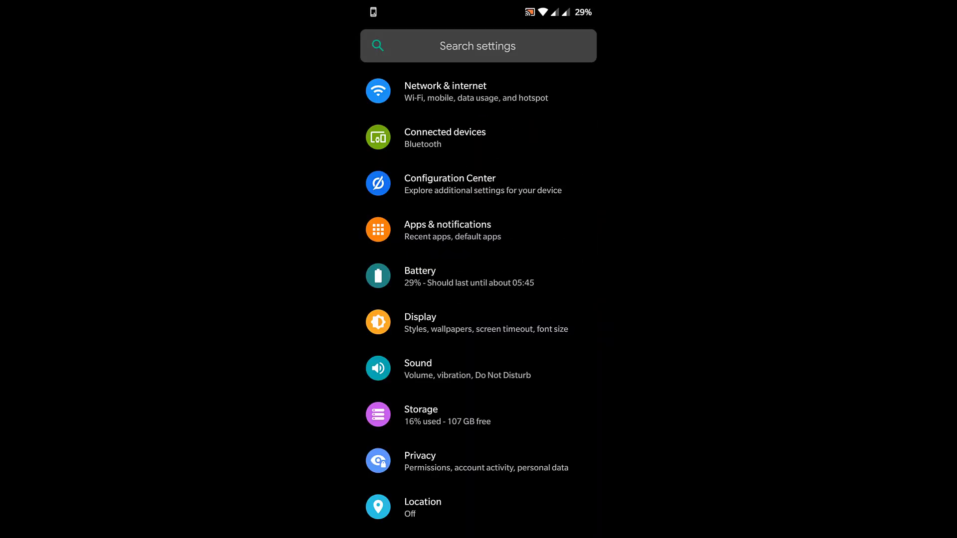
- Check About phone's Android version (Havoc-OS 3.9, Android 10), then go home to the app list
scroll("down", 3)
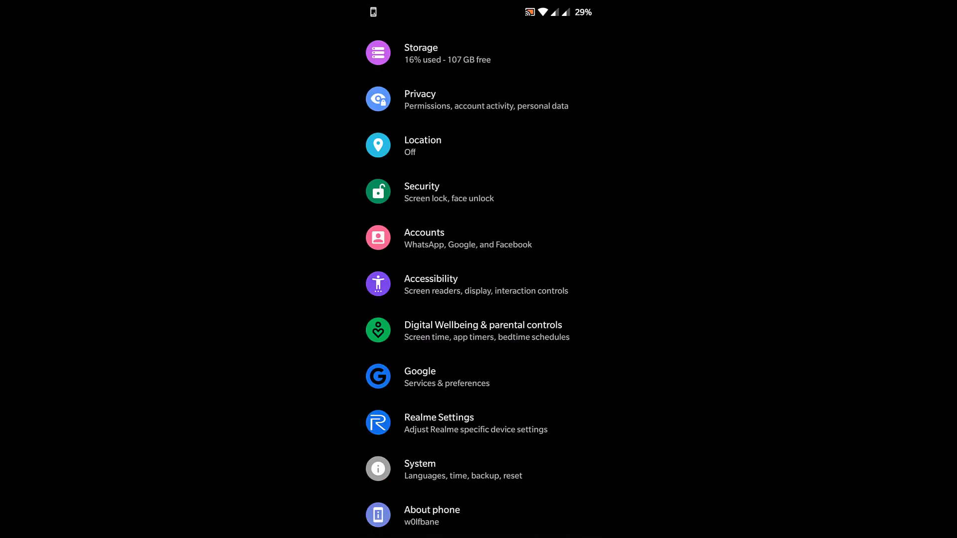
left_click(432, 515)
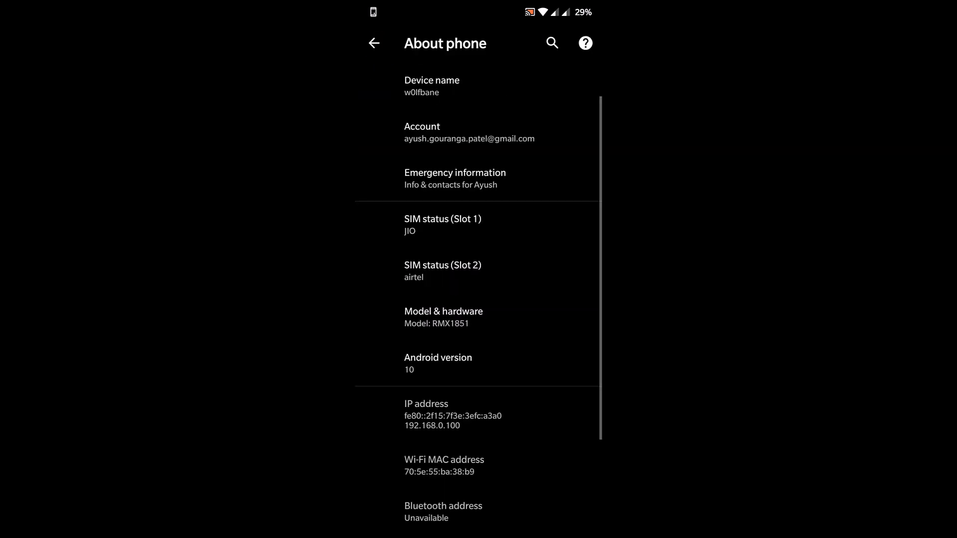
left_click(438, 363)
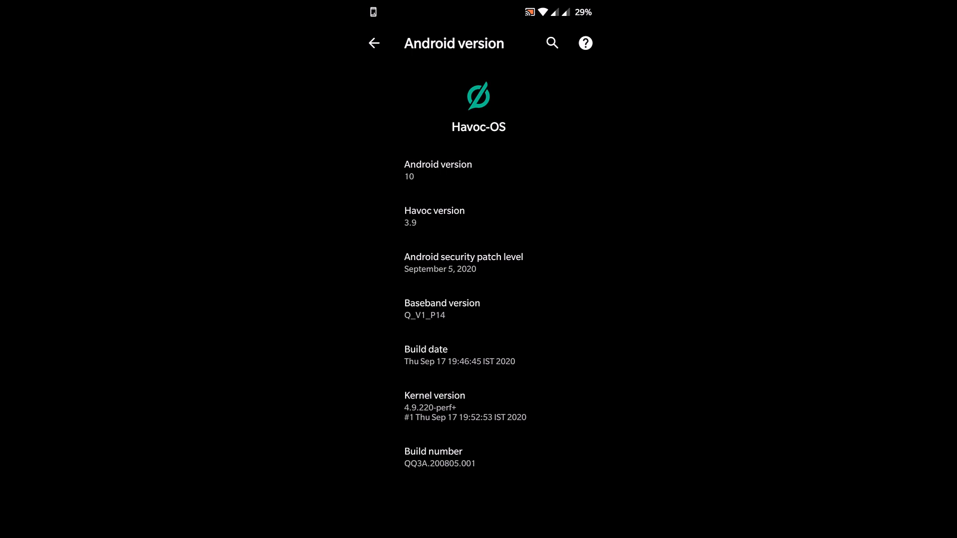
left_click(476, 517)
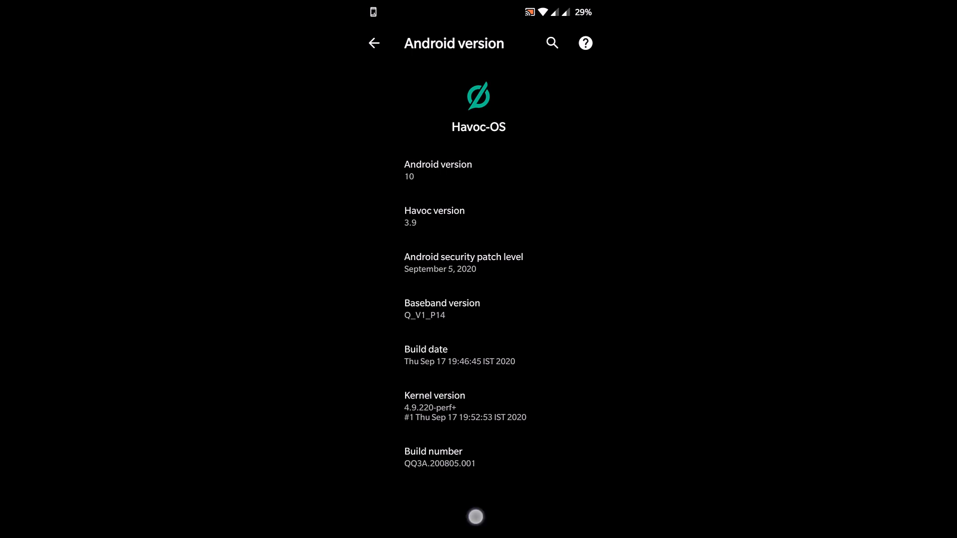
key("HOME")
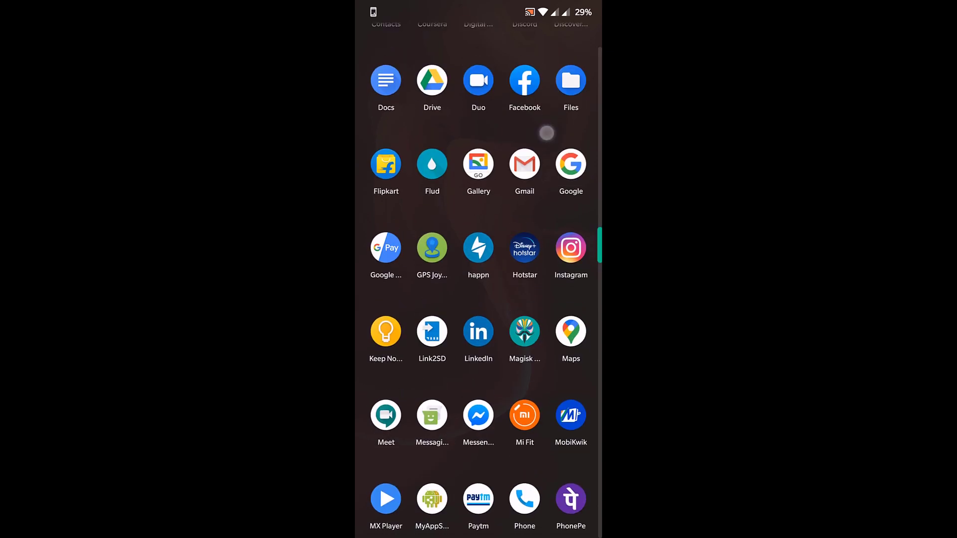
- Reopen Magisk Manager to confirm Magisk 20.4 and Manager 7.5.1 are current, then leave
left_click(524, 330)
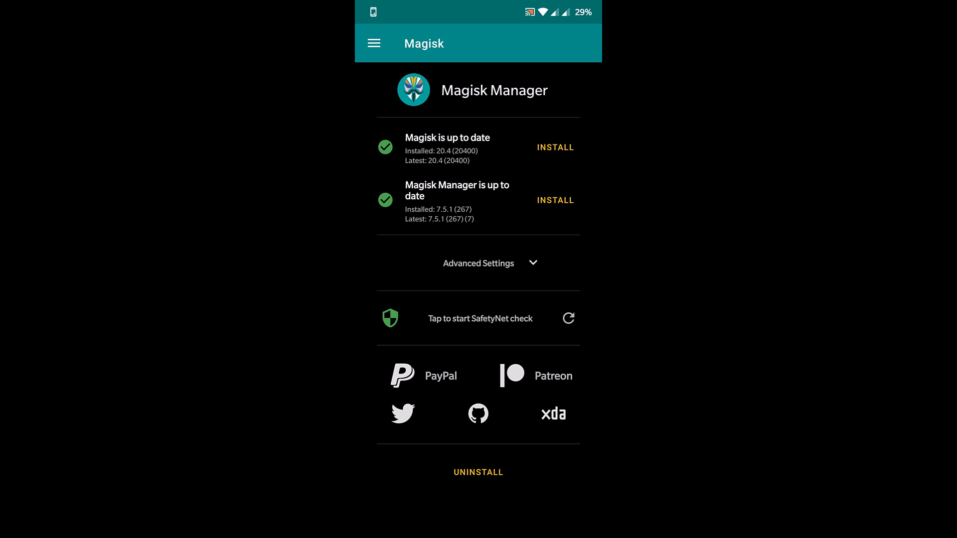
left_click(480, 318)
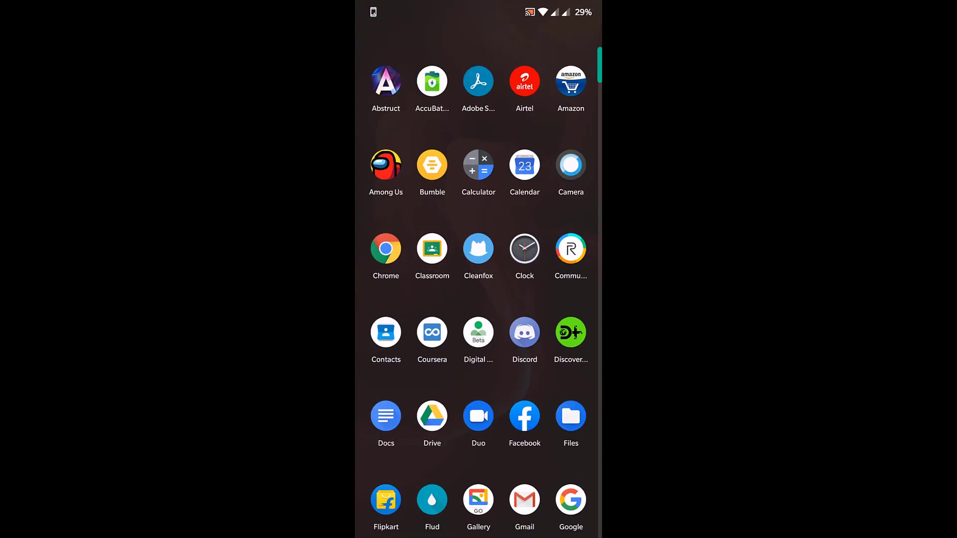
- Open Terminal Emulator, run su and props, and choose 1 Edit device fingerprint
scroll("down", 3)
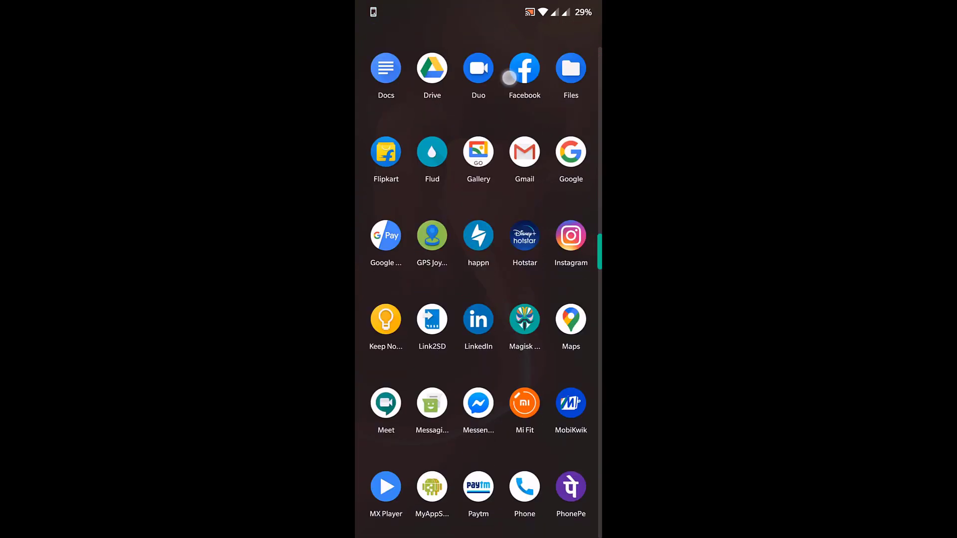
scroll("down", 3)
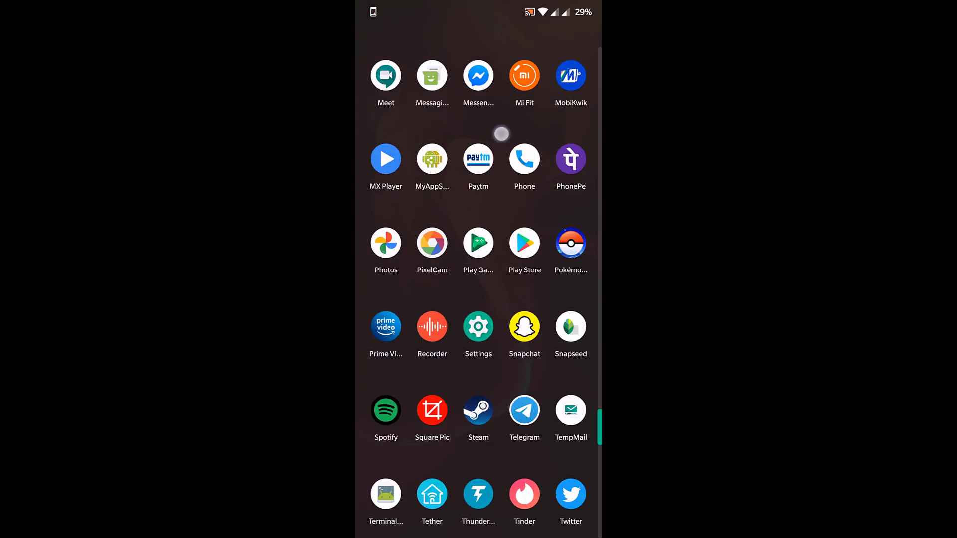
scroll("down", 3)
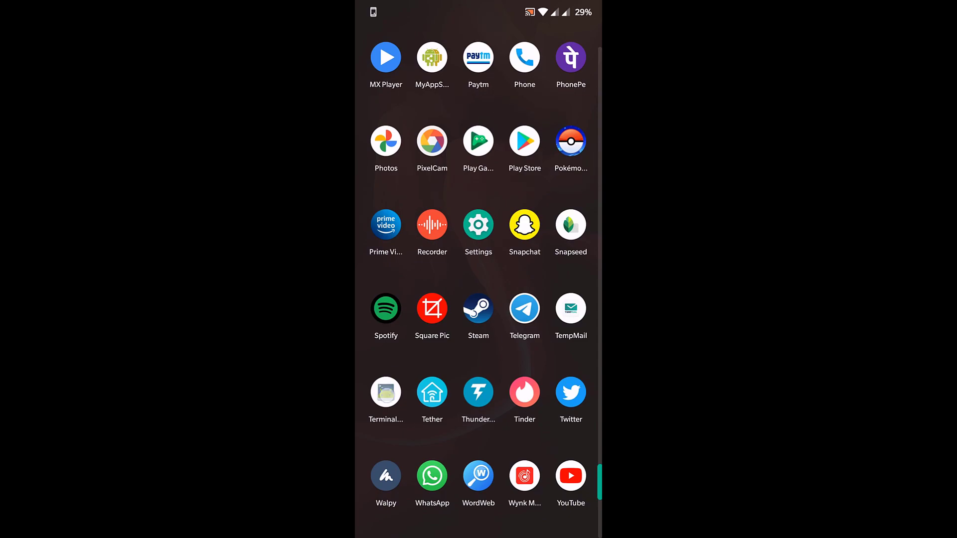
left_click(385, 391)
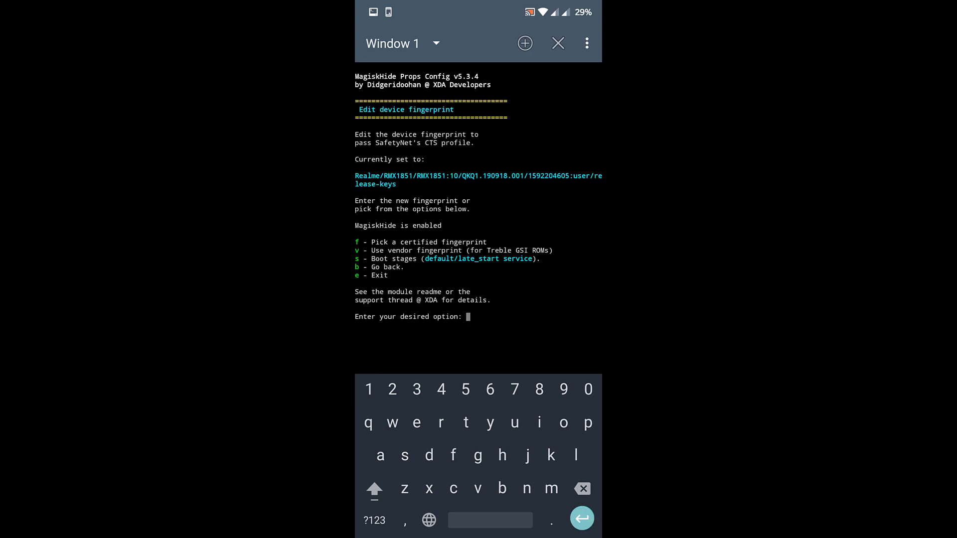
- Pick the certified Google Pixel 4 XL fingerprint (f, Google, 23)
type("f")
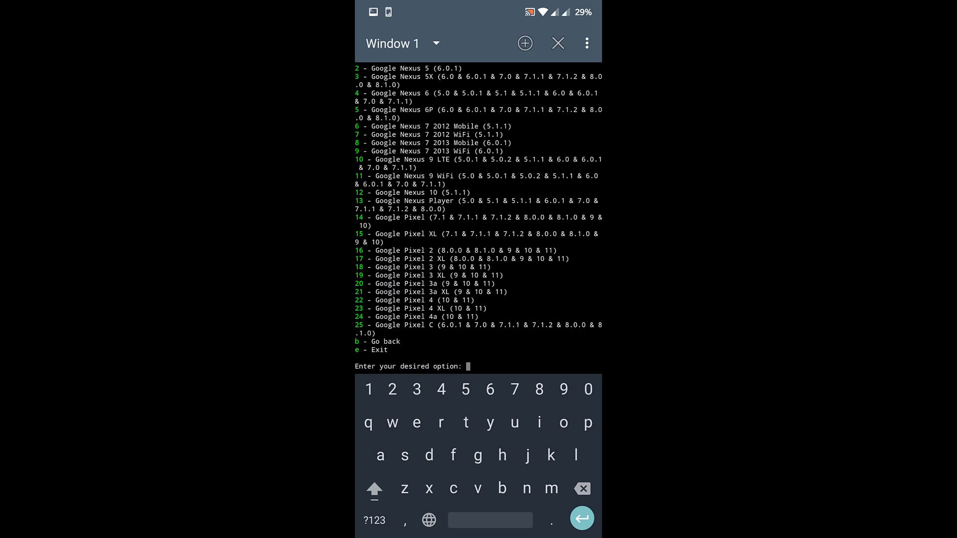
type("23")
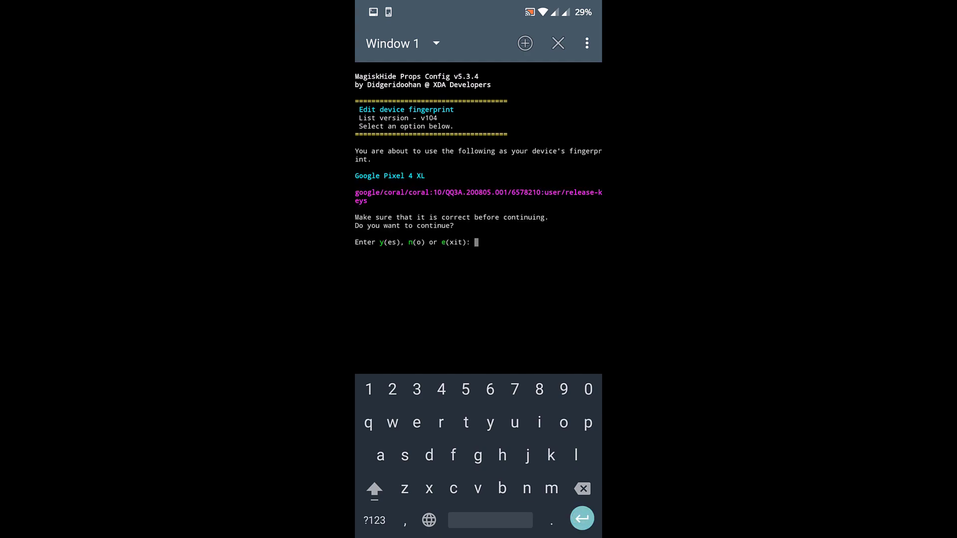
- Confirm the Pixel 4 XL fingerprint with y and accept the reboot
type("y(es), n(o) or e(xit): y")
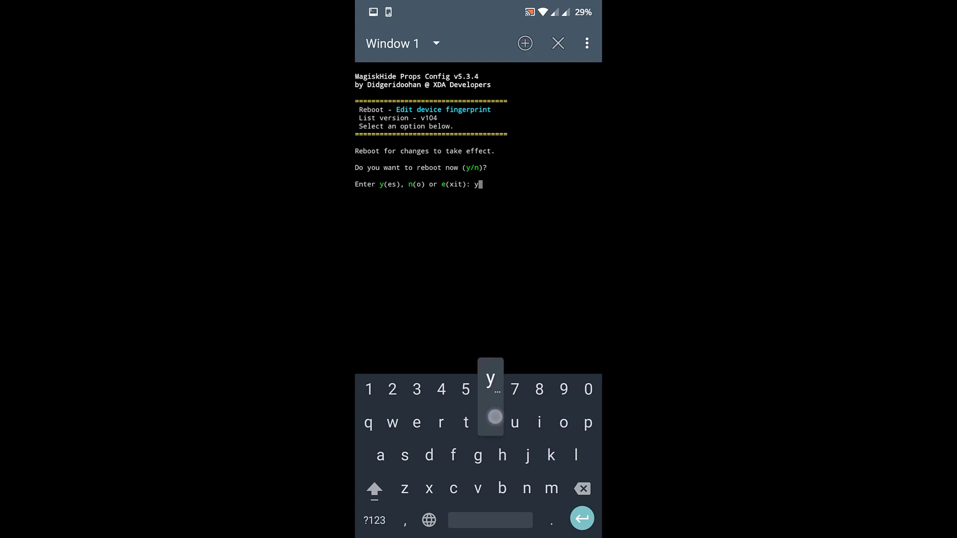
left_click(489, 423)
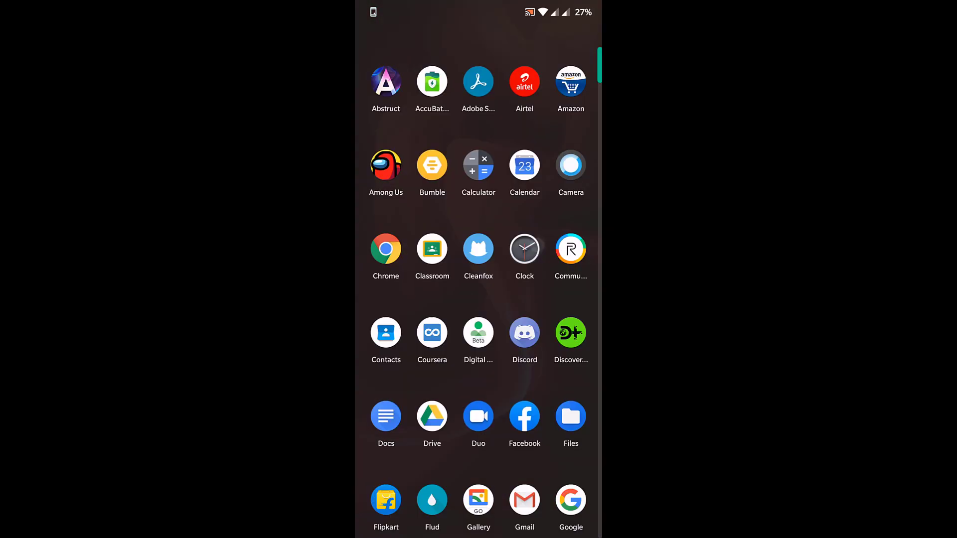
- After the reboot, reopen Magisk Manager and start a new SafetyNet check
scroll("down", 3)
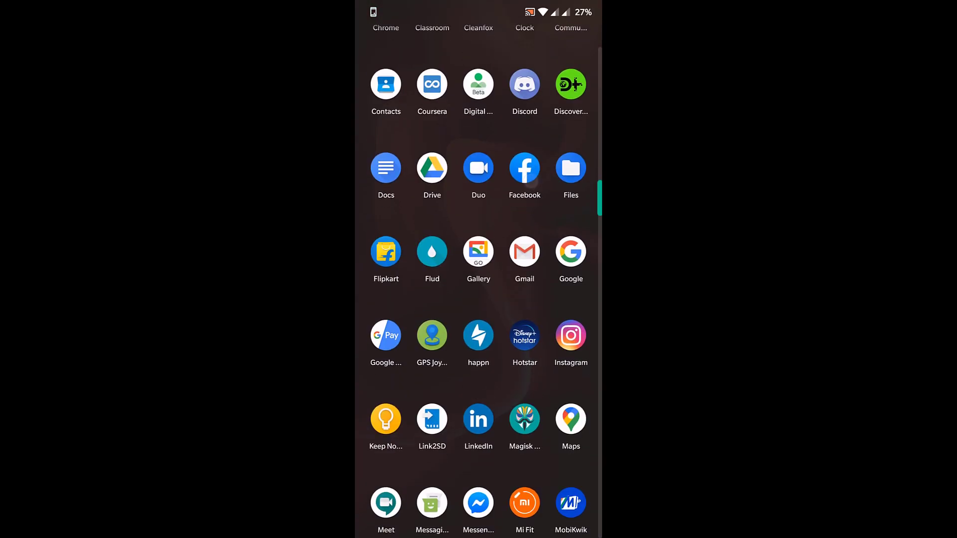
left_click(524, 419)
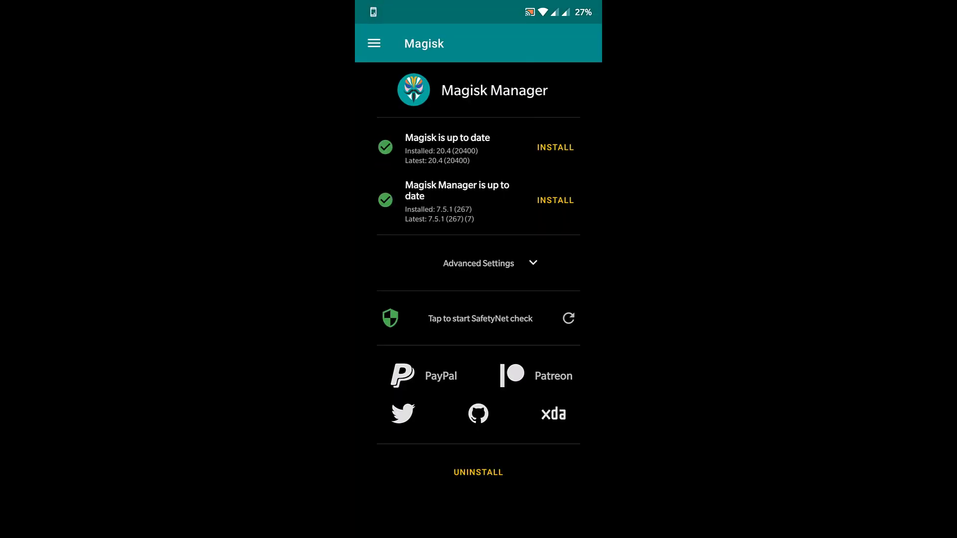
left_click(480, 319)
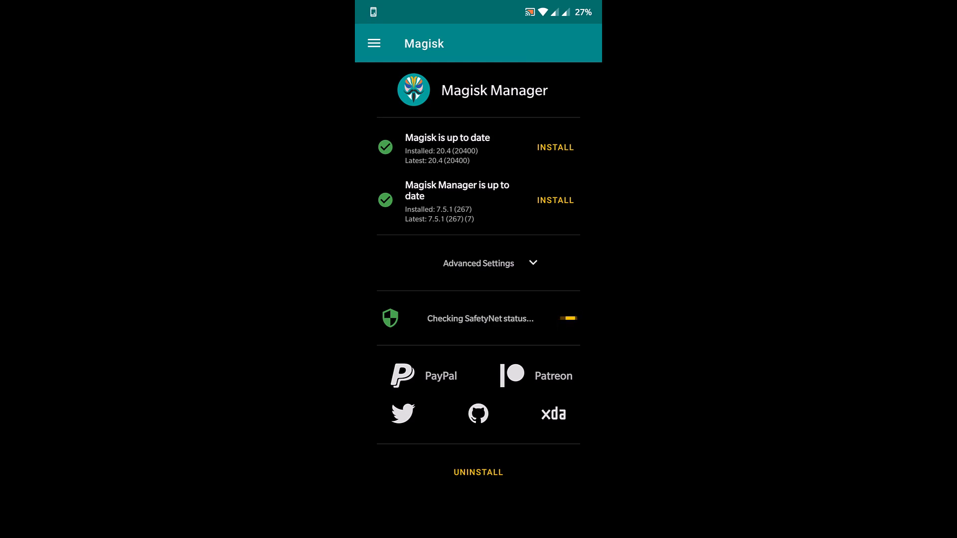